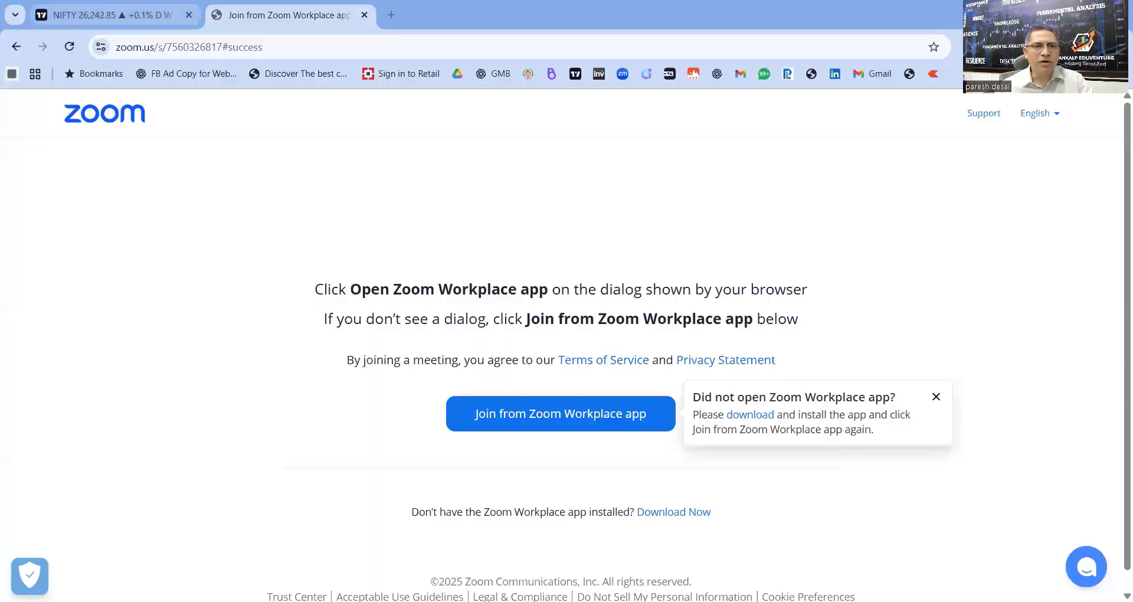
# Step: Switch from the Zoom join page to the NIFTY 50 TradingView tab
pyautogui.click(109, 14)
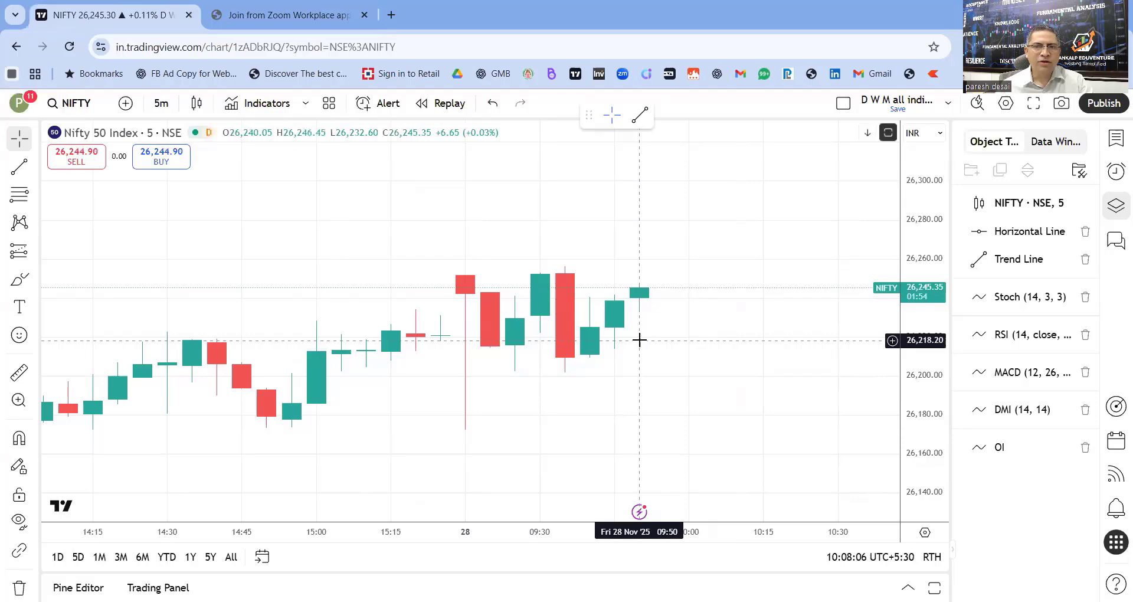
pyautogui.moveTo(641, 304)
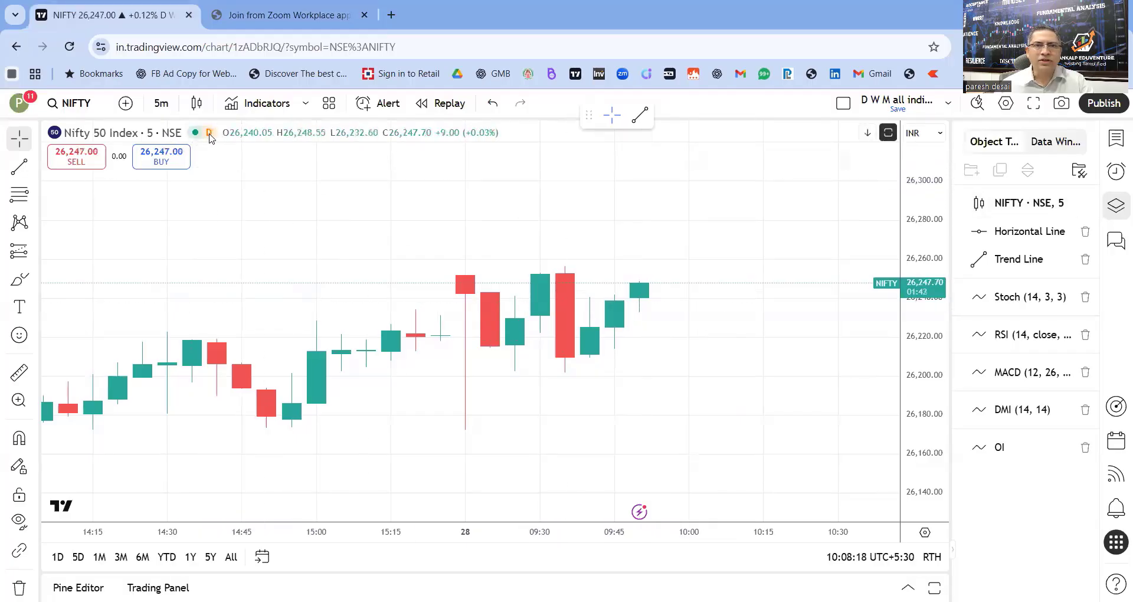
pyautogui.moveTo(210, 136)
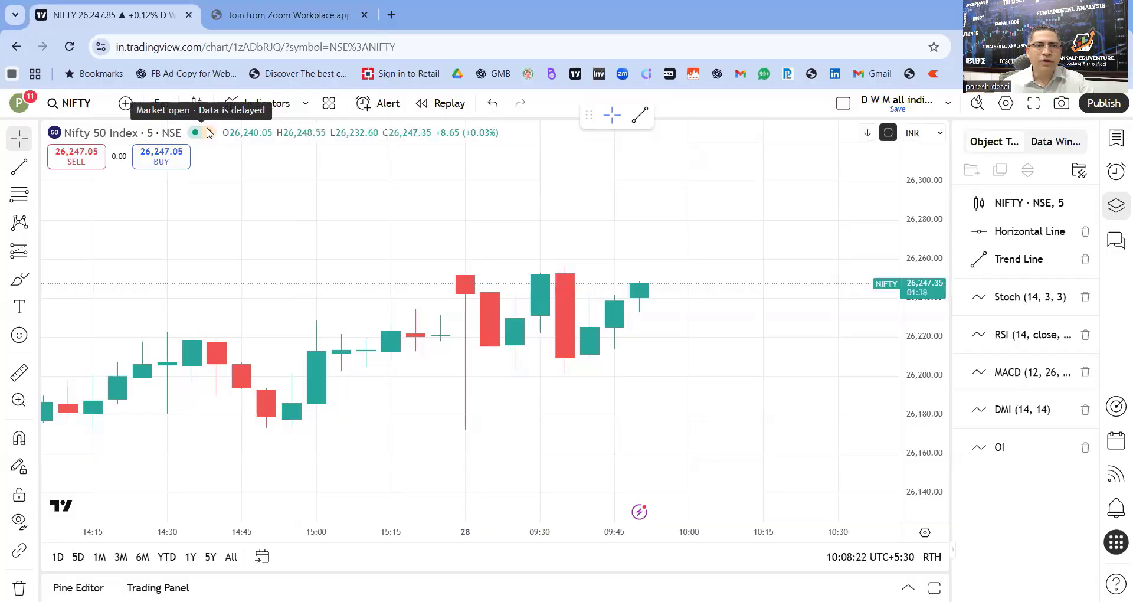
# Step: Click the orange 'D' delayed-data badge to open the real-time data agreement form
pyautogui.click(194, 132)
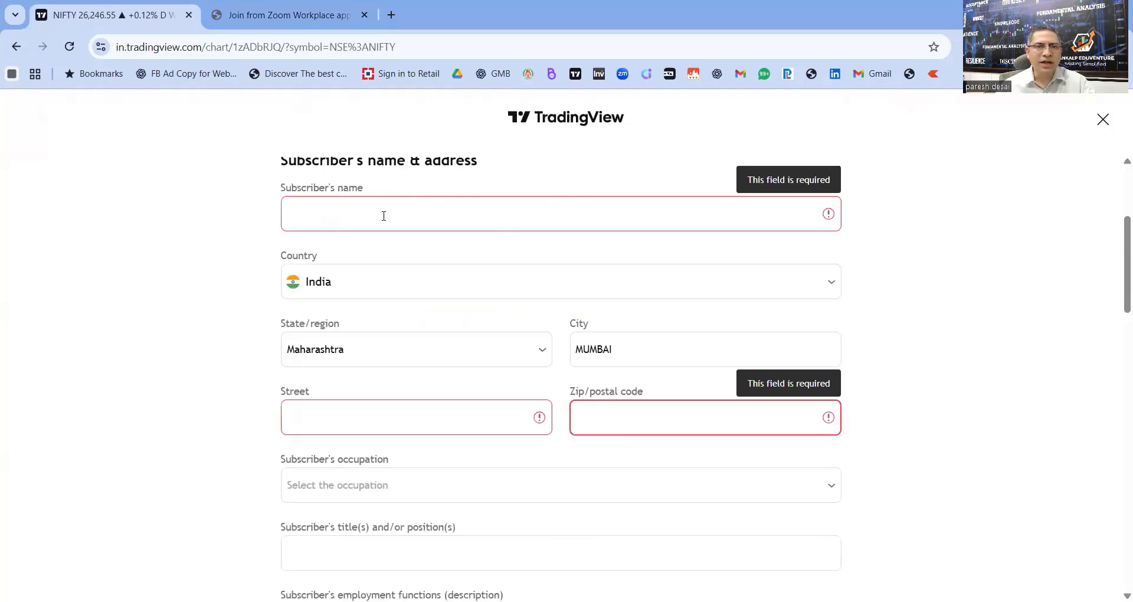
pyautogui.moveTo(367, 392)
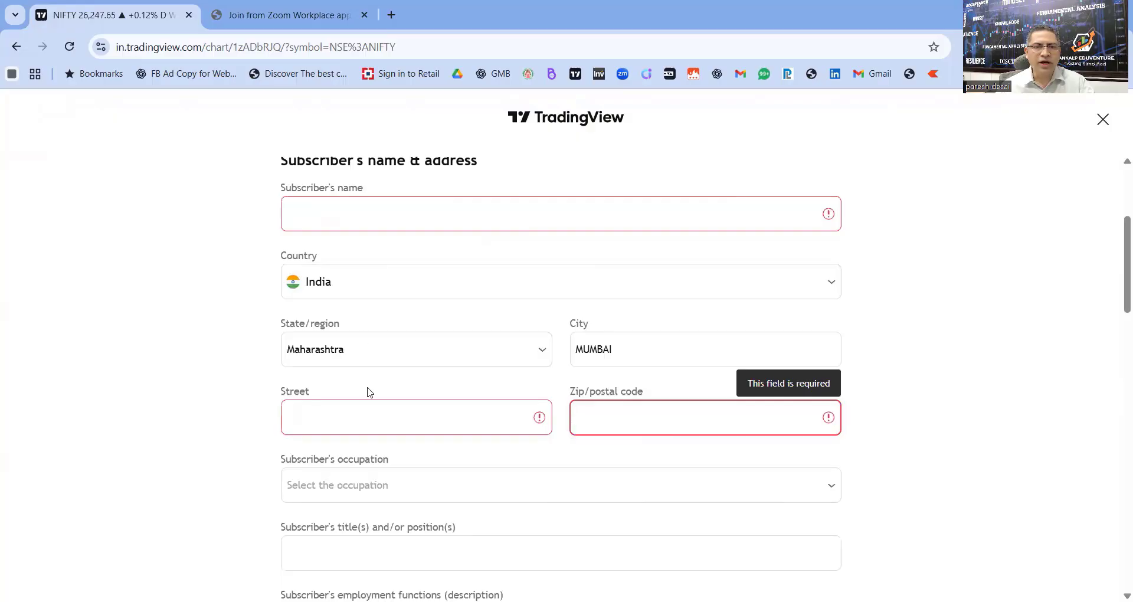
pyautogui.scroll(-3)
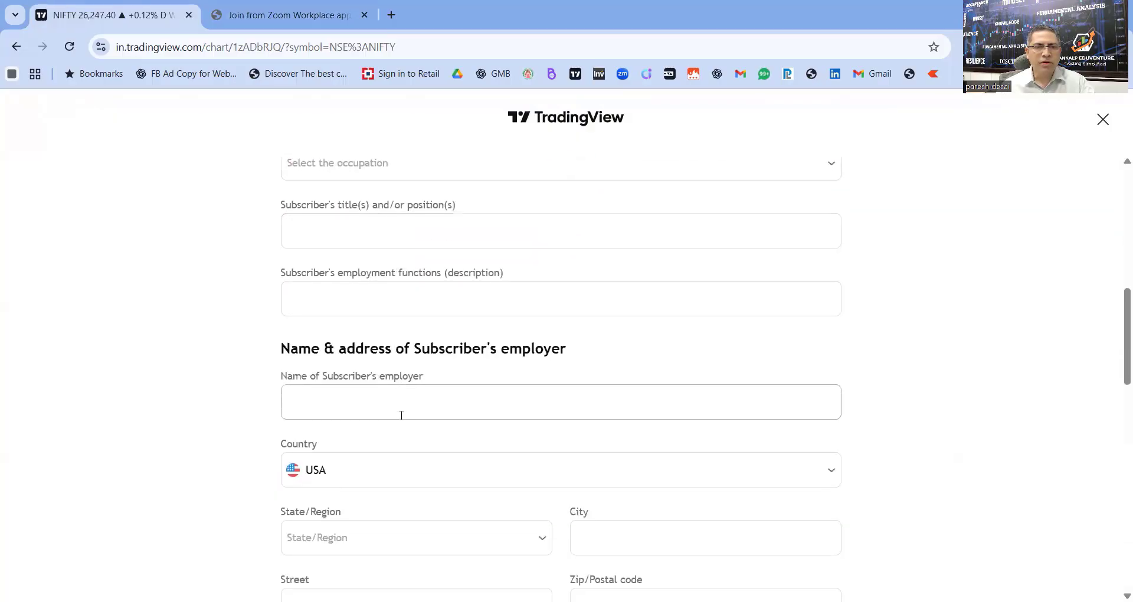
pyautogui.scroll(-3)
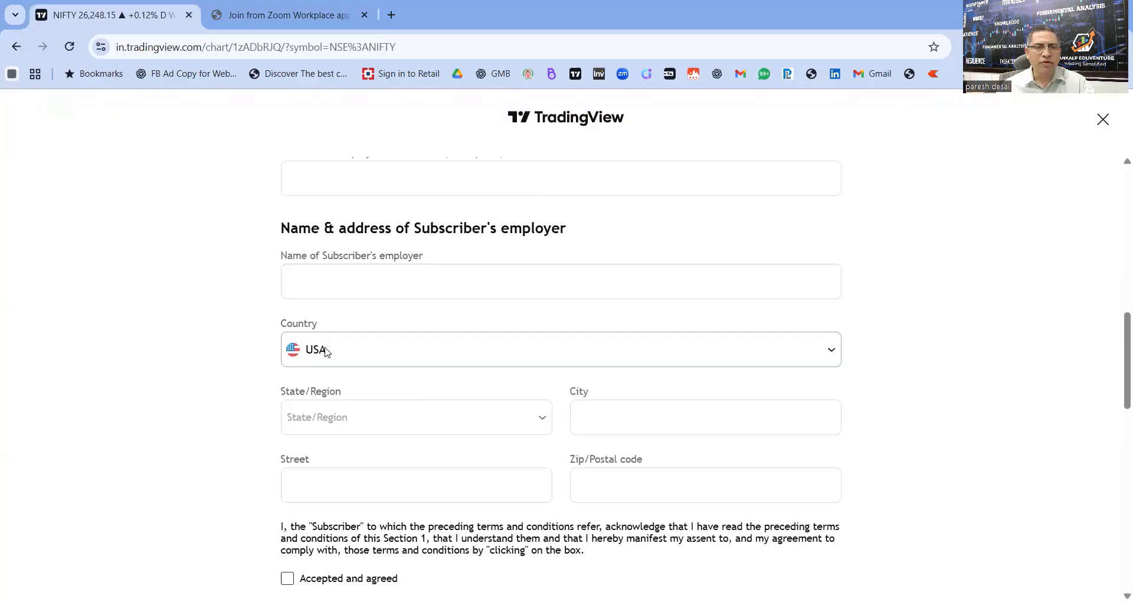
pyautogui.scroll(-3)
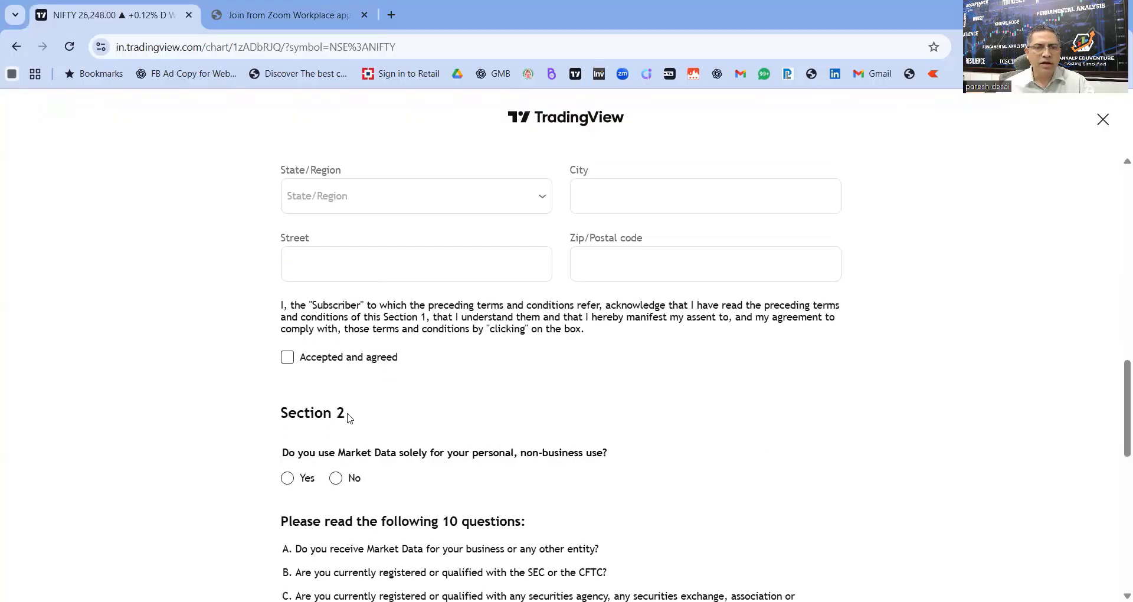
# Step: Tick 'Accepted and agreed' for Section 1 and scroll down to Section 2
pyautogui.click(287, 357)
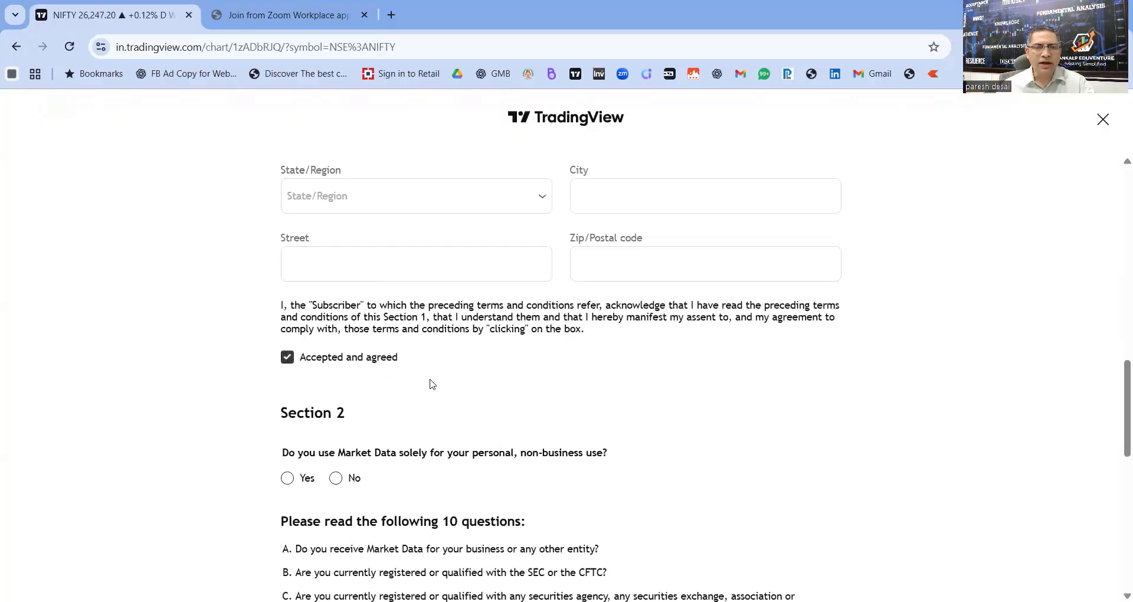
pyautogui.scroll(-3)
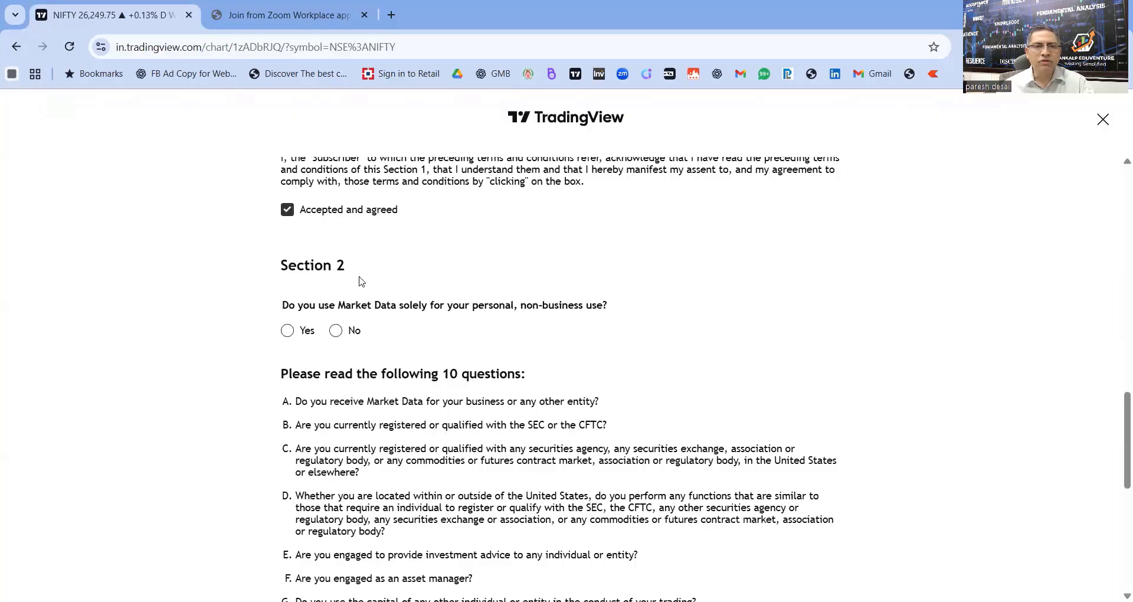
pyautogui.moveTo(465, 344)
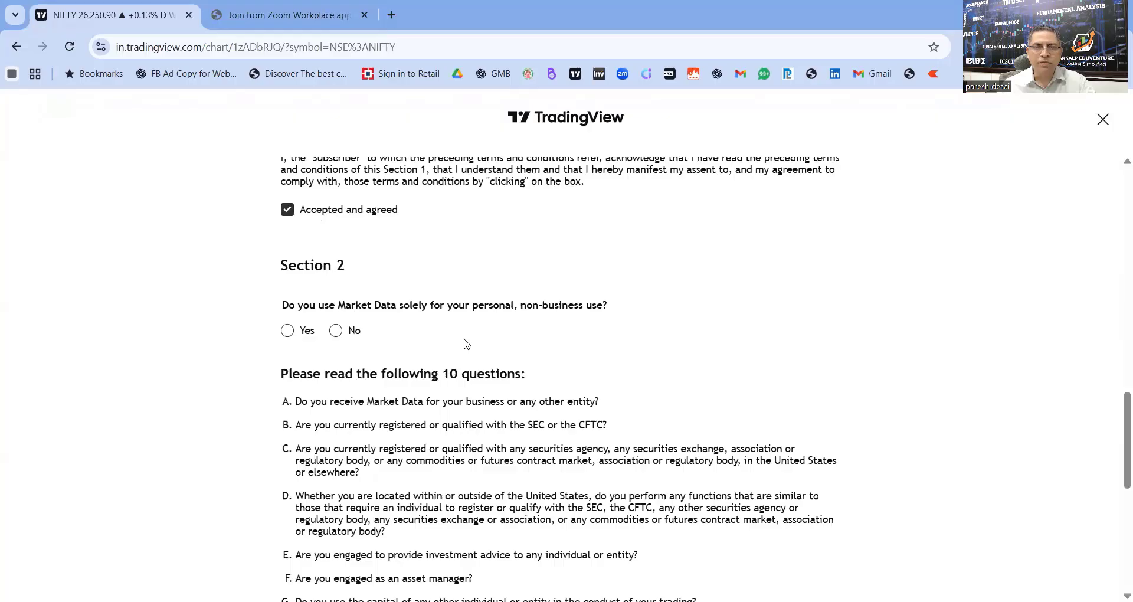
pyautogui.scroll(-3)
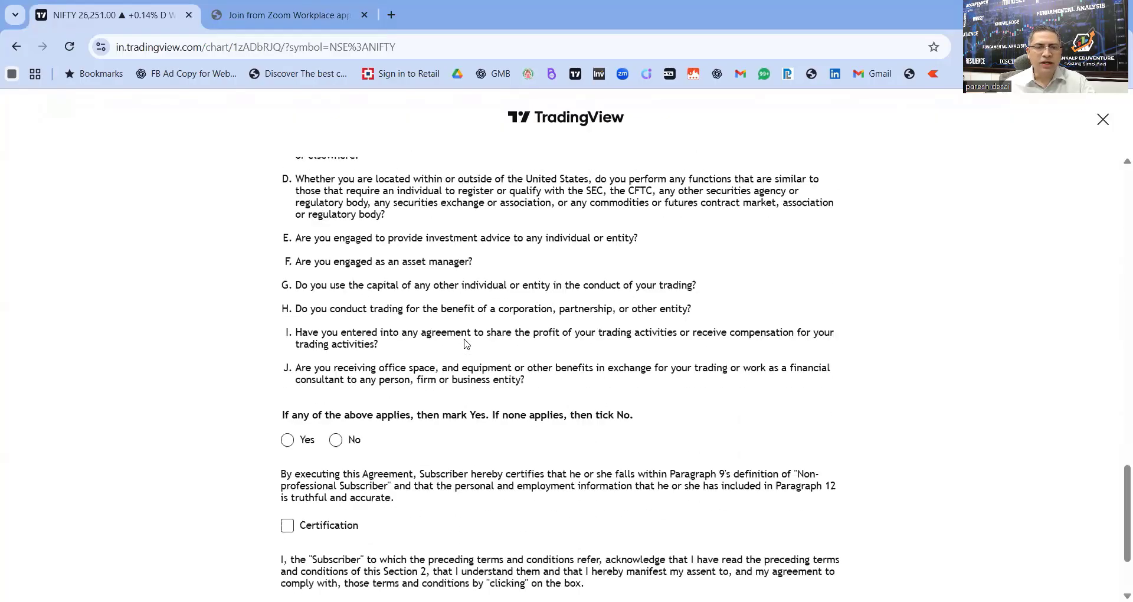
pyautogui.scroll(-3)
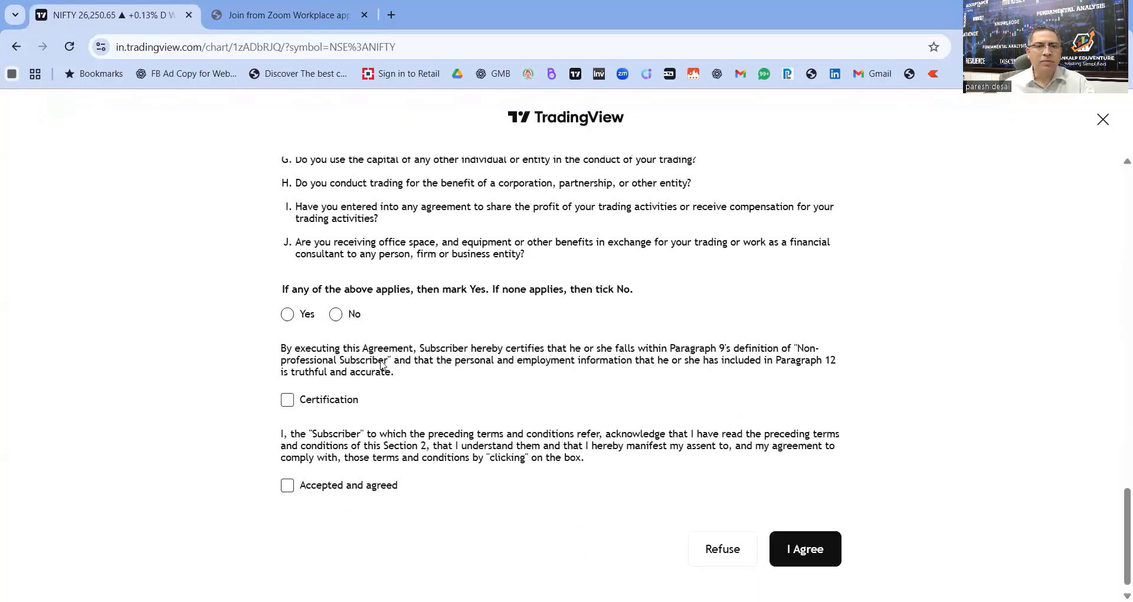
pyautogui.moveTo(791, 377)
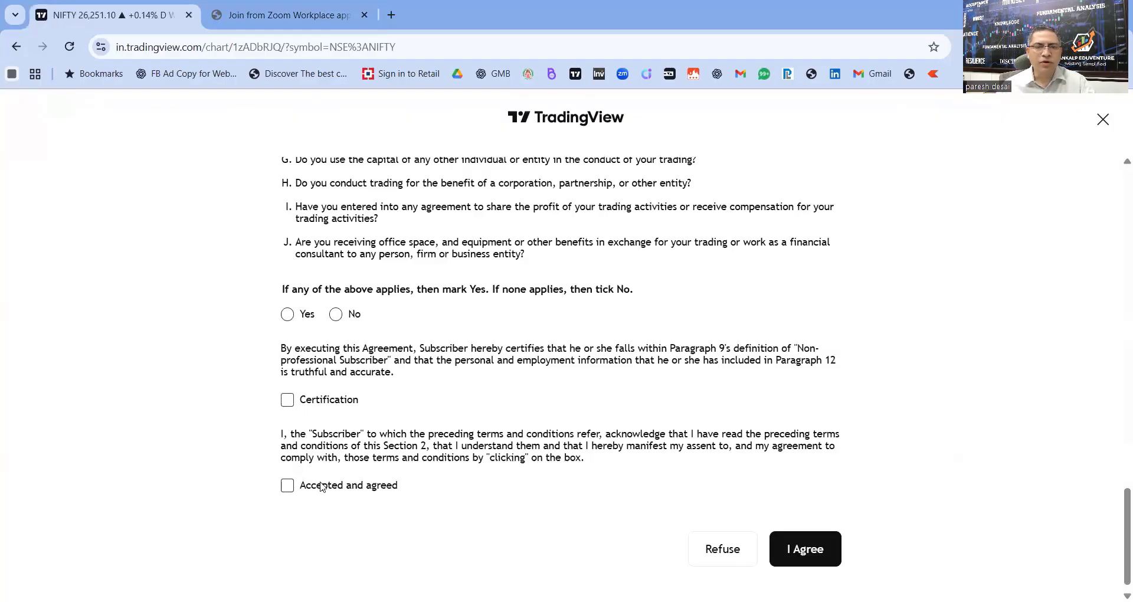
pyautogui.moveTo(859, 515)
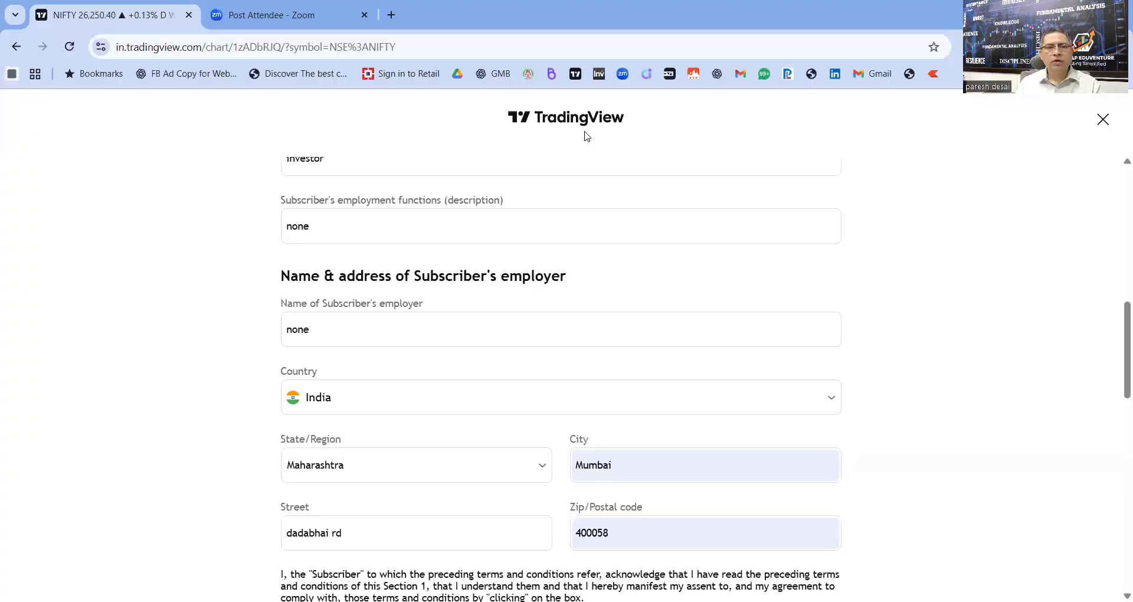
# Step: Scroll to the bottom of Section 2 and submit the agreement with I Agree
pyautogui.scroll(-3)
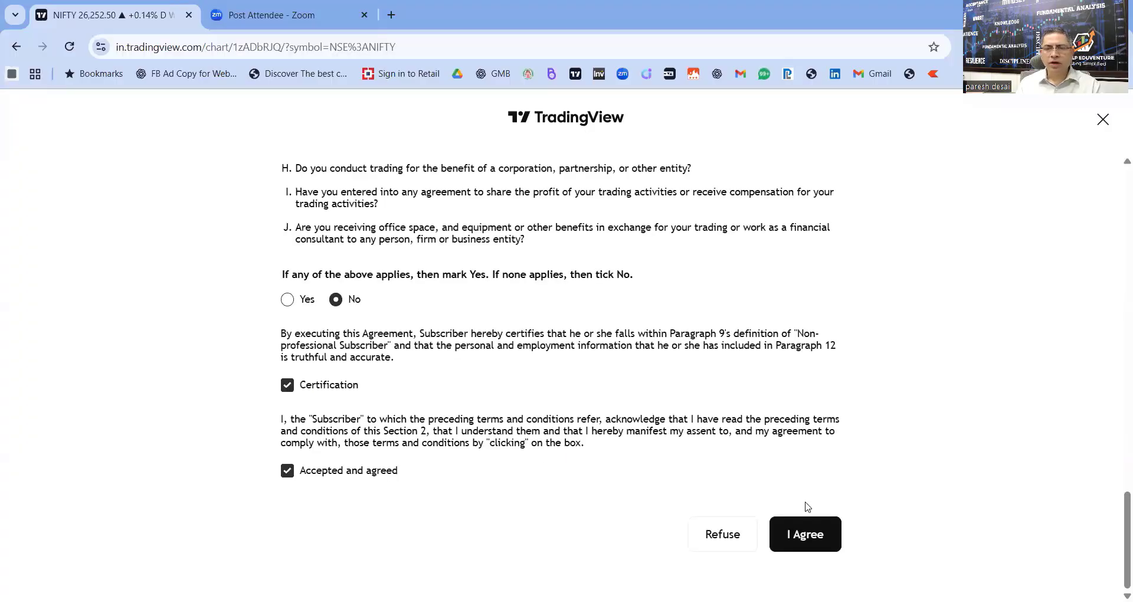
pyautogui.click(804, 534)
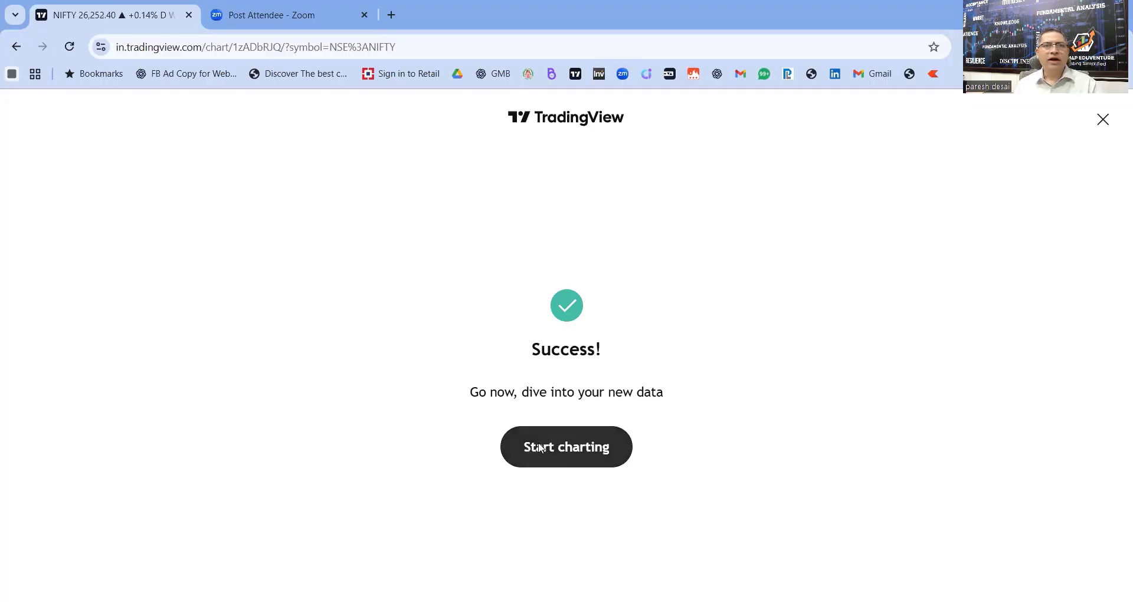
pyautogui.moveTo(450, 264)
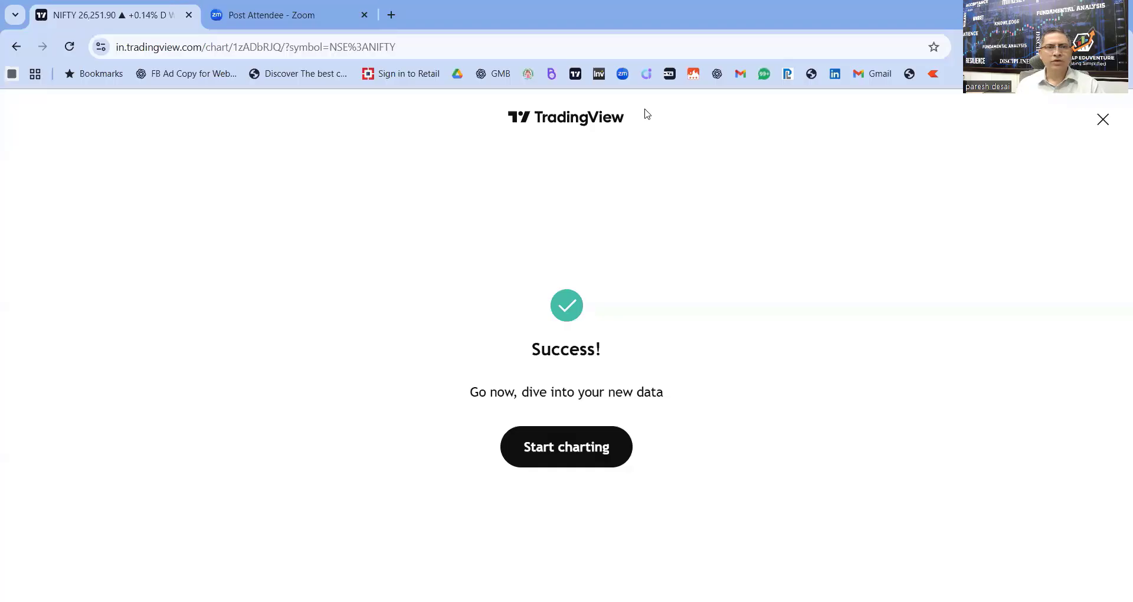
# Step: Choose 'Start charting' to return to the NIFTY 50 five-minute chart
pyautogui.click(566, 447)
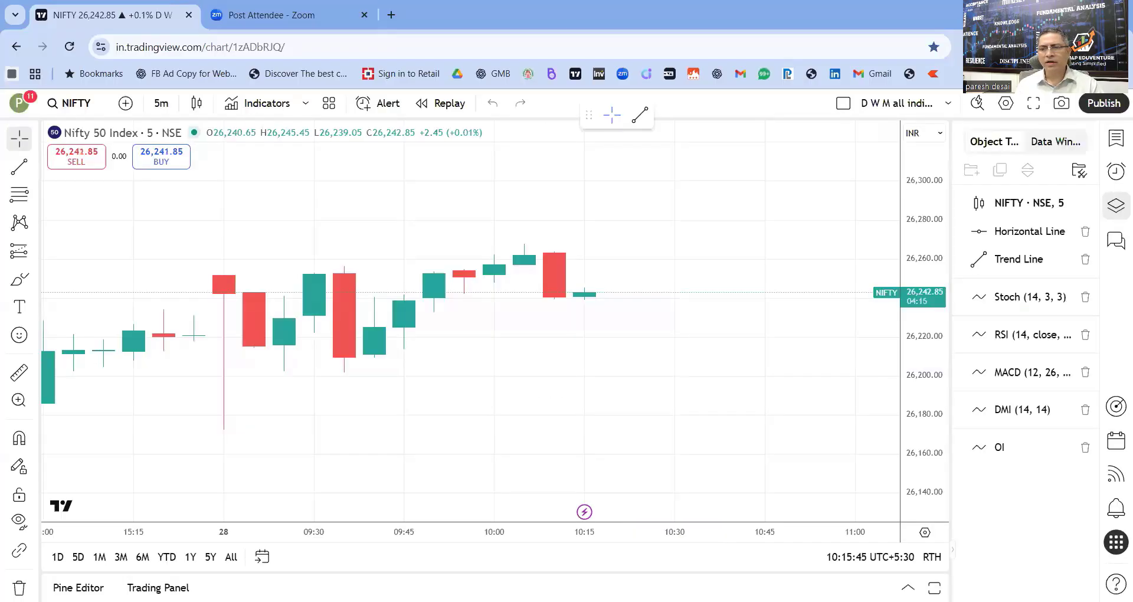